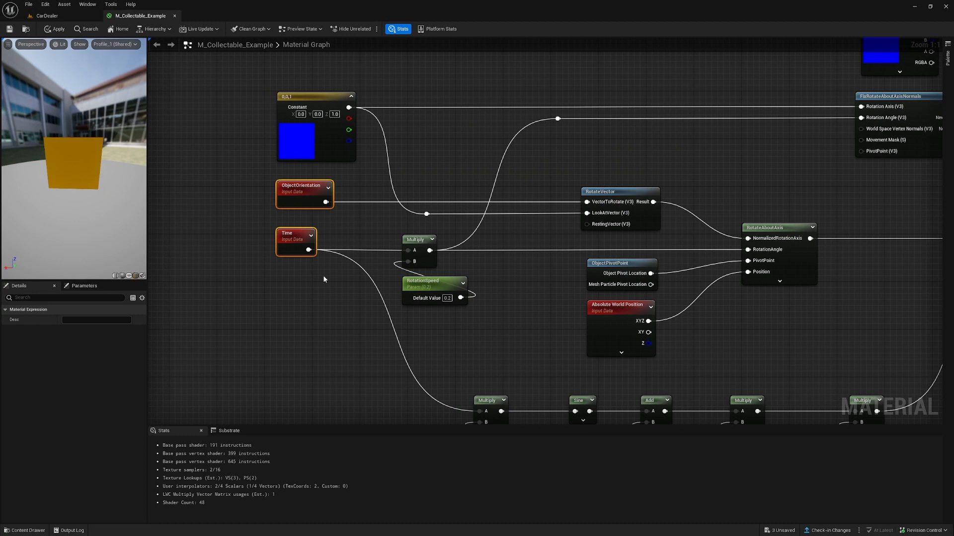
mouse_move(257, 73)
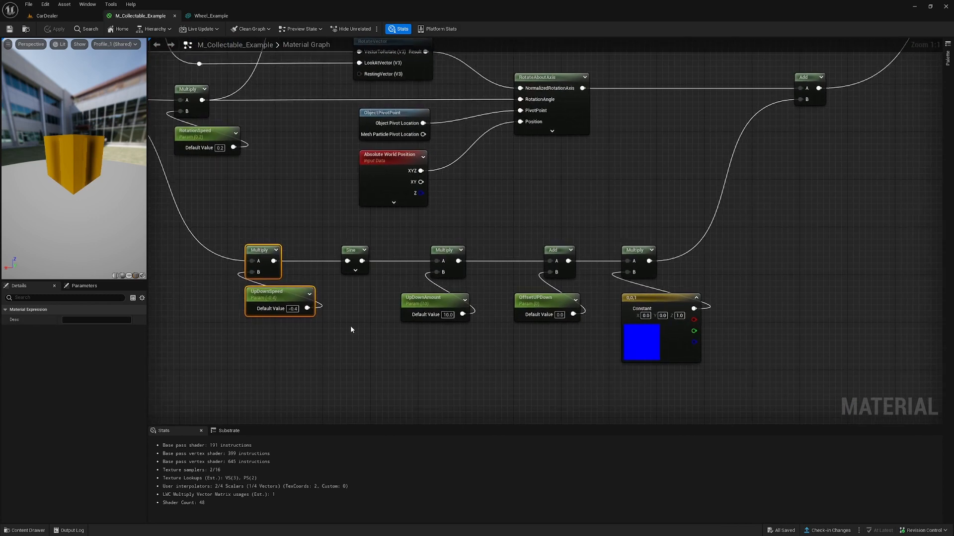
Review the UpDownAmount multiply, OffsetUpDown parameter, offset Add node and rotation normal-fixing function
left_click(355, 250)
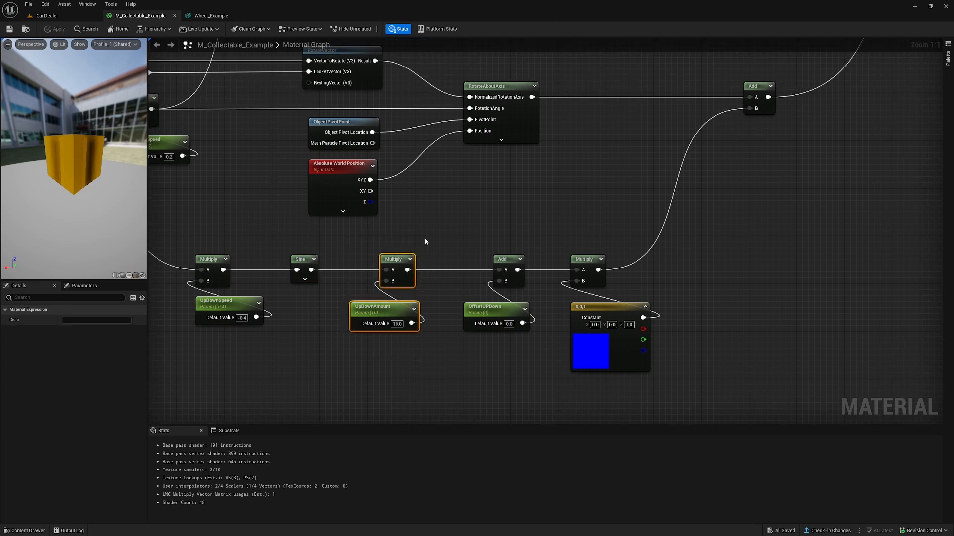
left_click(495, 306)
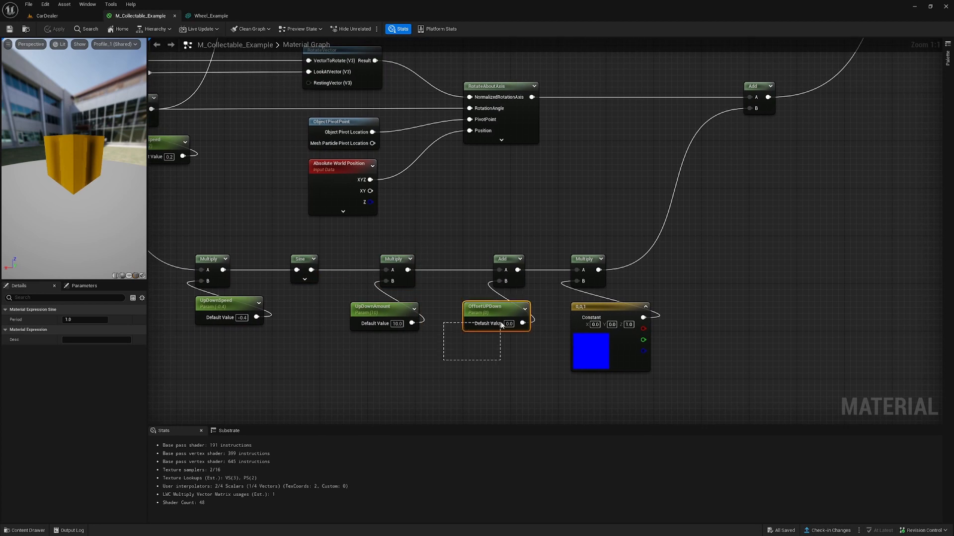
left_click(507, 258)
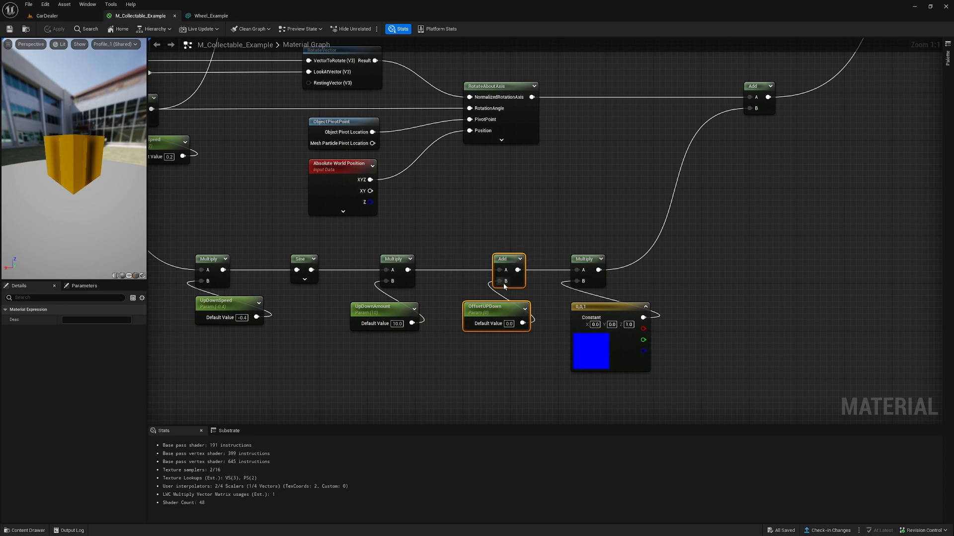
mouse_move(346, 364)
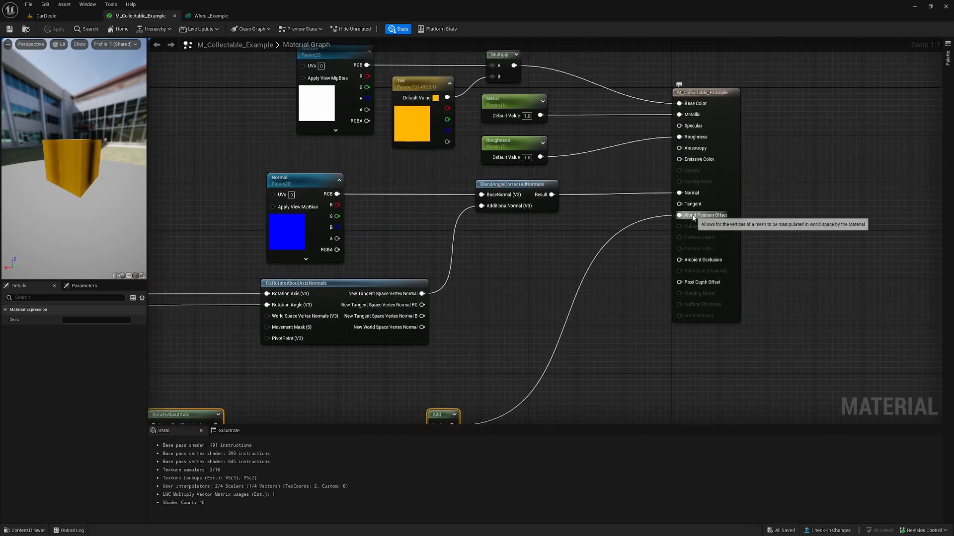
mouse_move(613, 233)
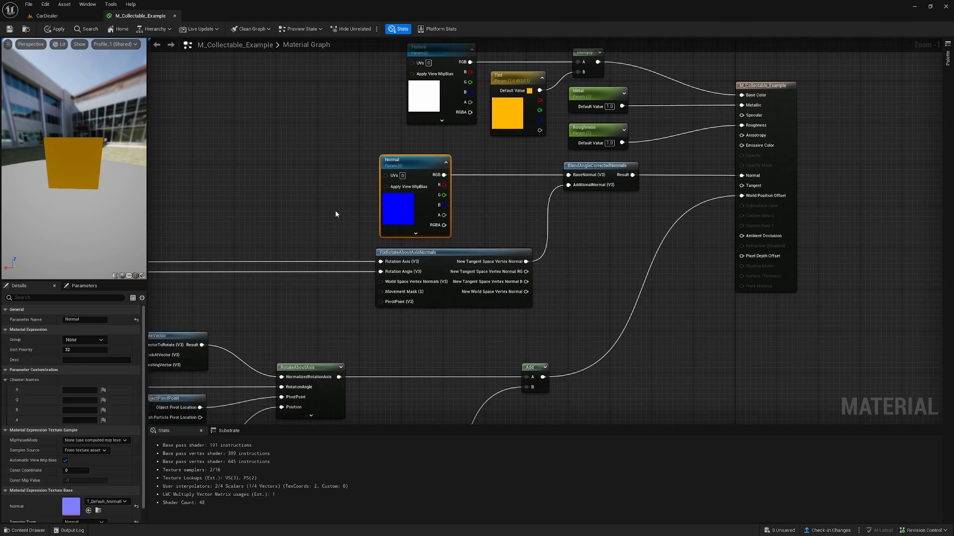
mouse_move(282, 211)
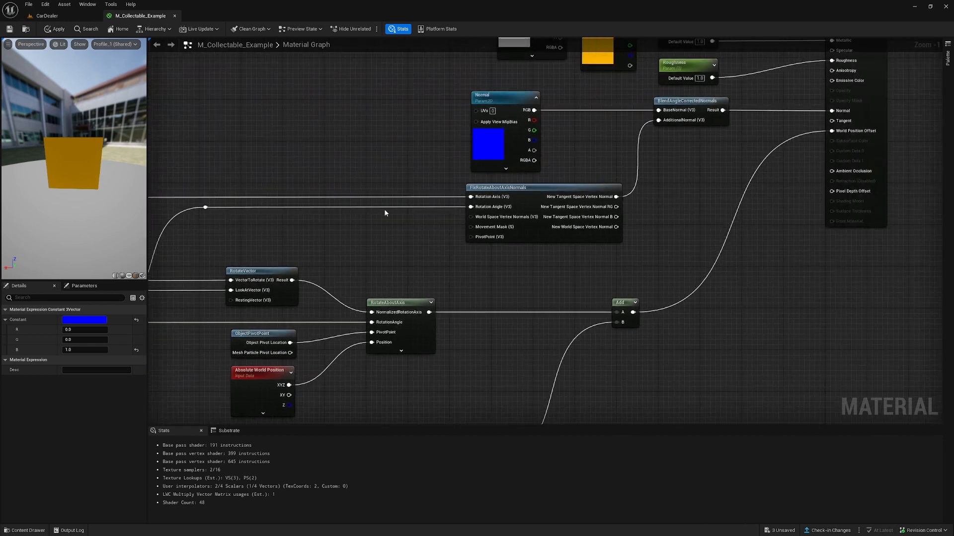
left_click(516, 187)
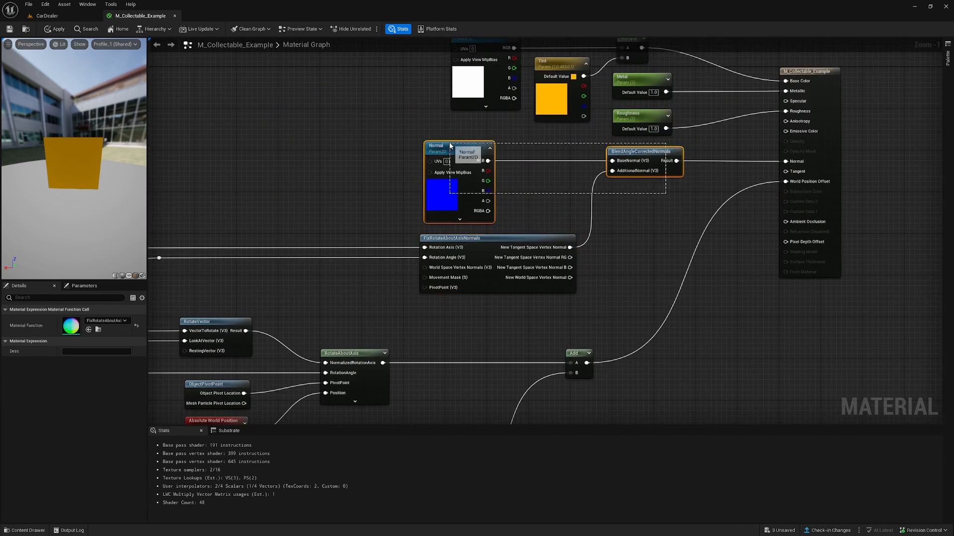
Show the Wheel_Example static mesh wearing the M_Collectable_Example_Inst material
left_click(220, 16)
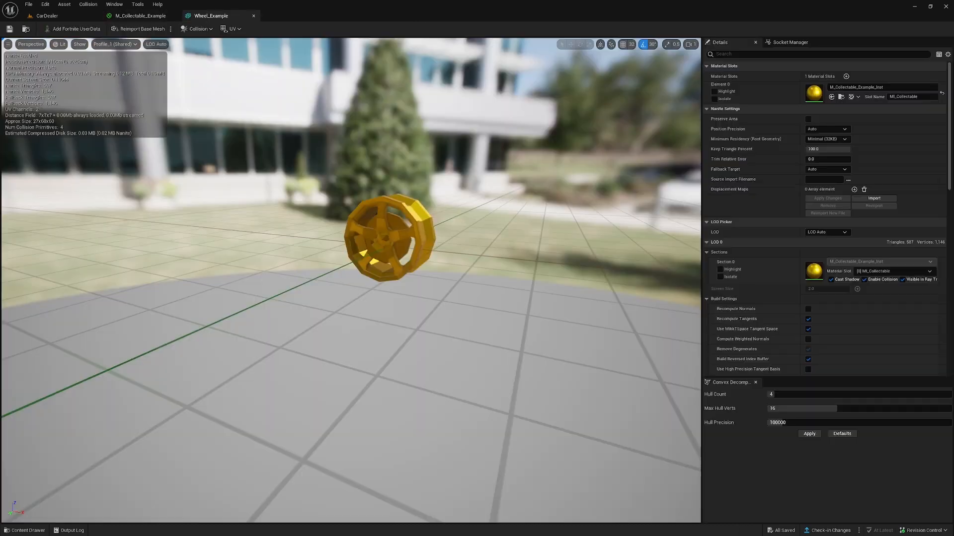